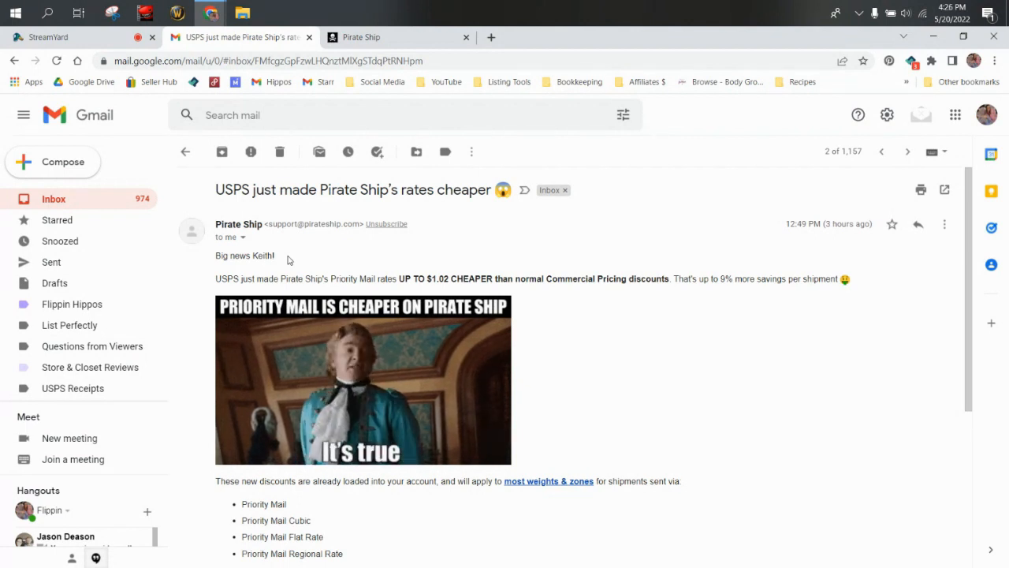
Follow the Pirate Ship email's 'Get a Quick Rate Quote' link from Gmail to the quote page.
scroll(down, 3)
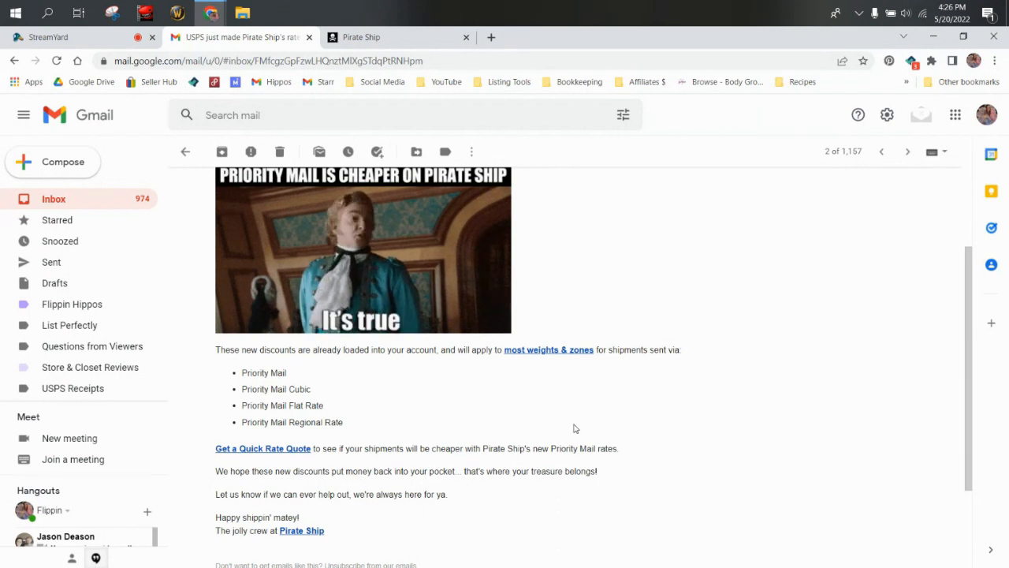
scroll(up, 3)
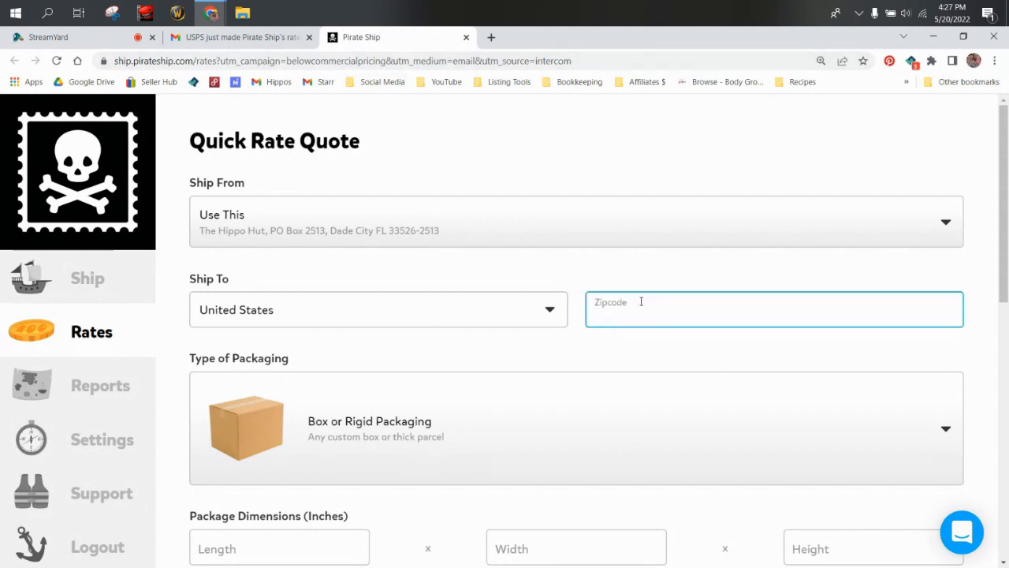
Enter 90210 as the Ship To ZIP code and browse the Type of Packaging options.
text(90210)
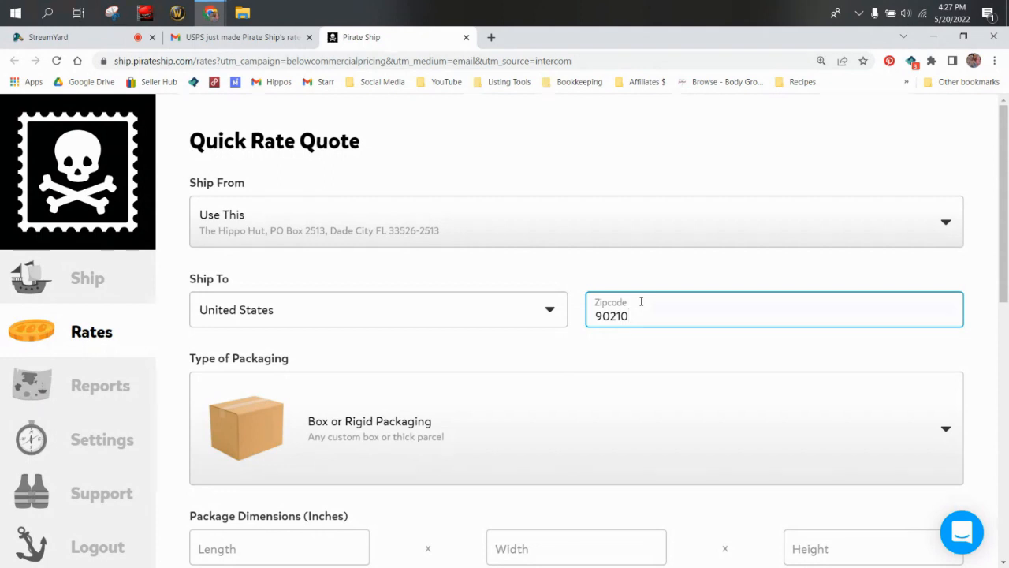
scroll(down, 3)
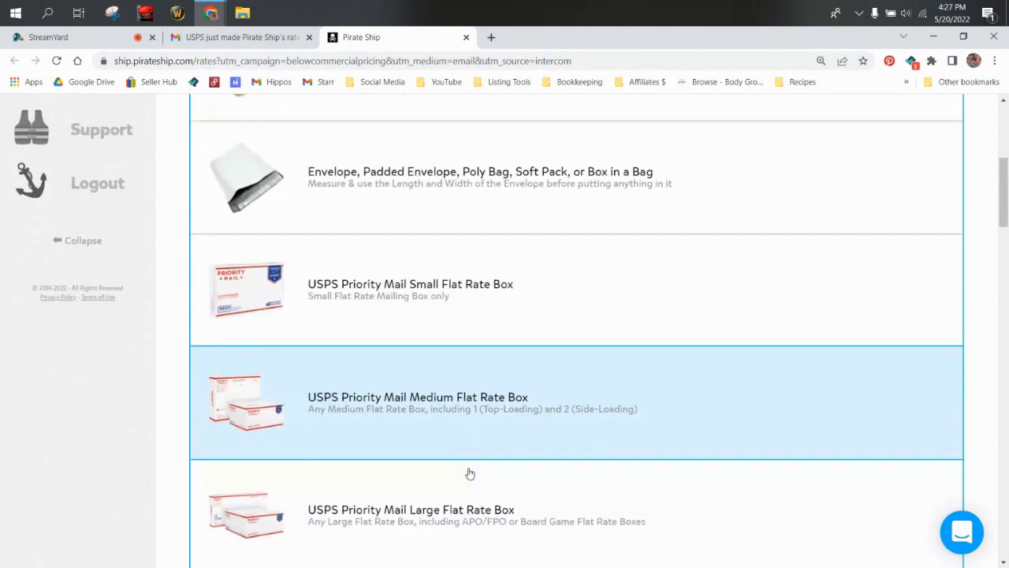
scroll(down, 3)
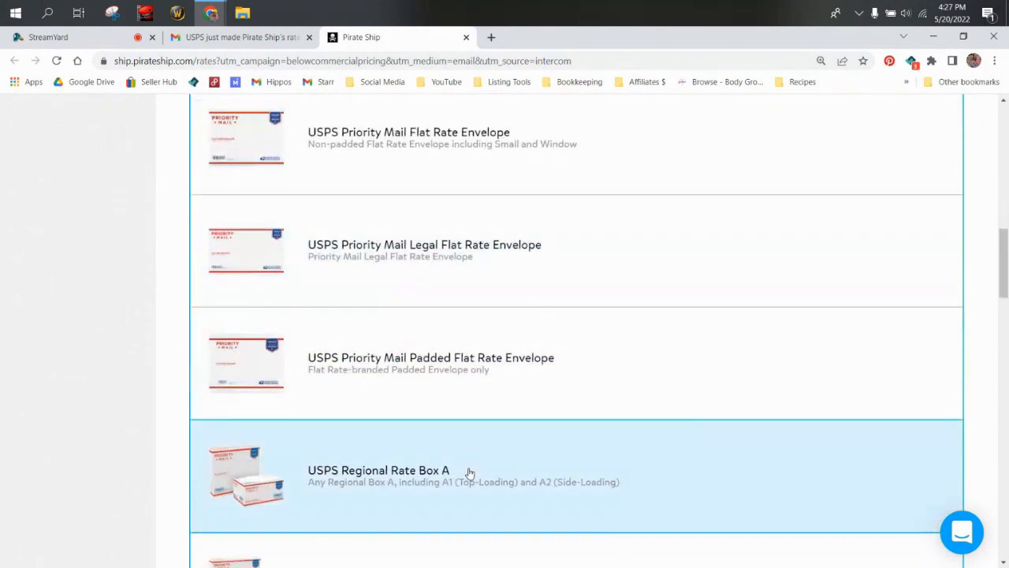
scroll(down, 3)
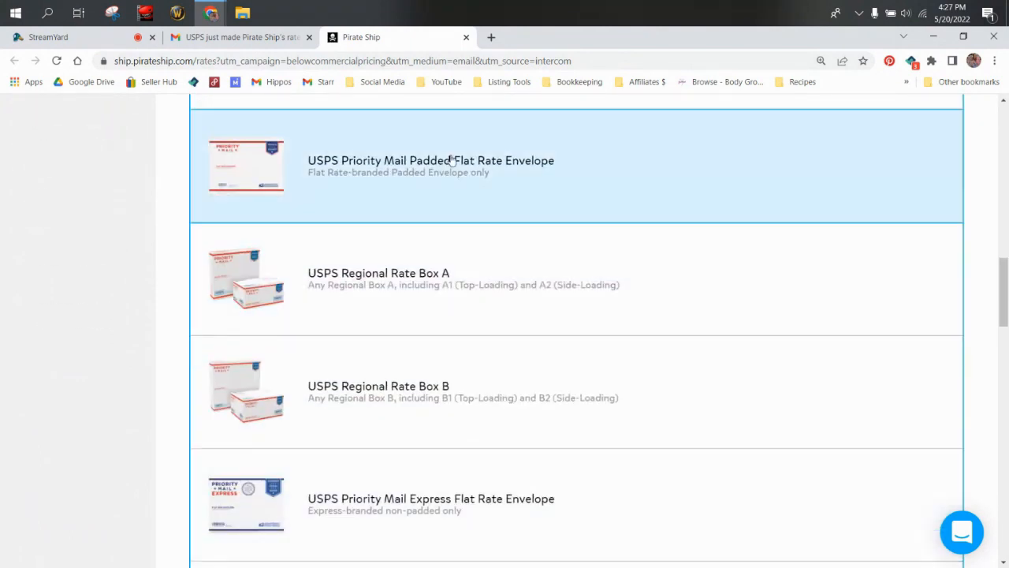
Quote a USPS Priority Mail Padded Flat Rate Envelope at 2 lb 0 oz to 90210.
click(430, 161)
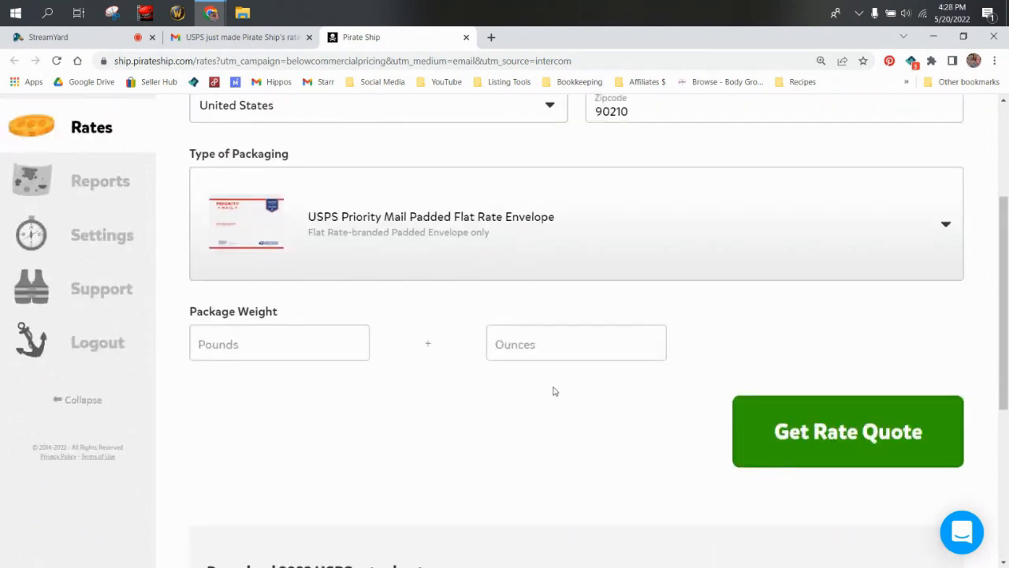
click(279, 343)
text(2)
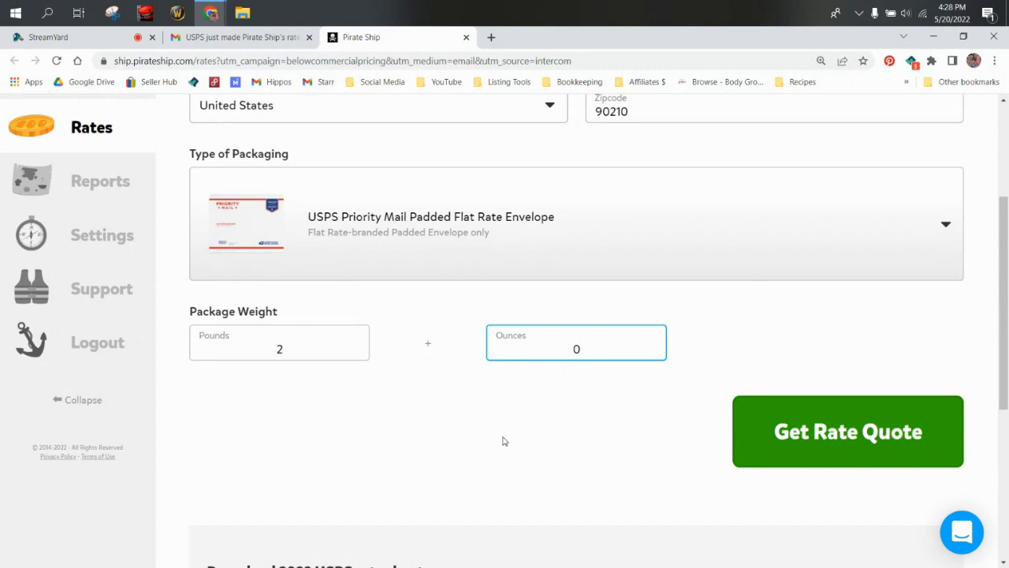
click(848, 430)
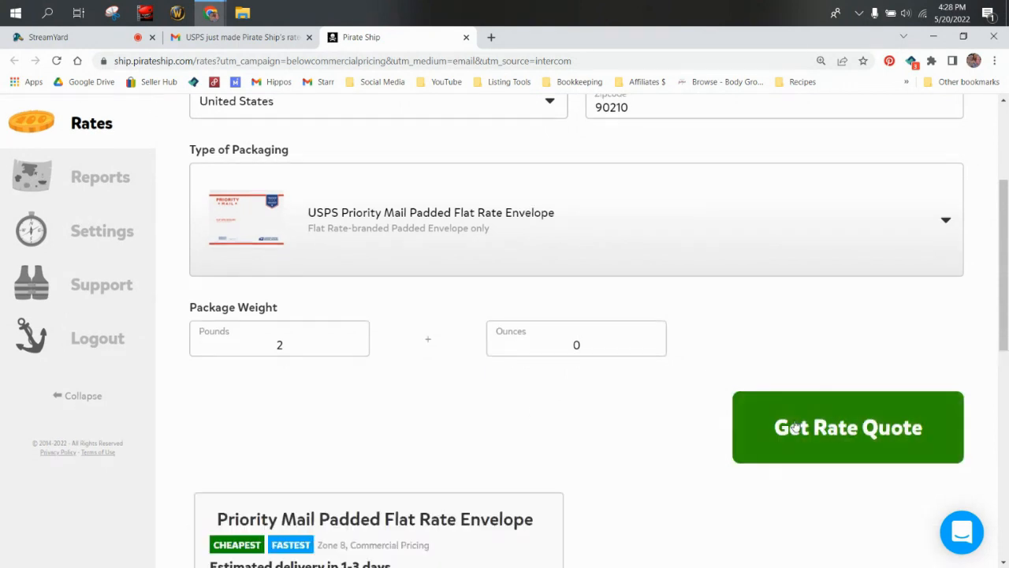
click(848, 426)
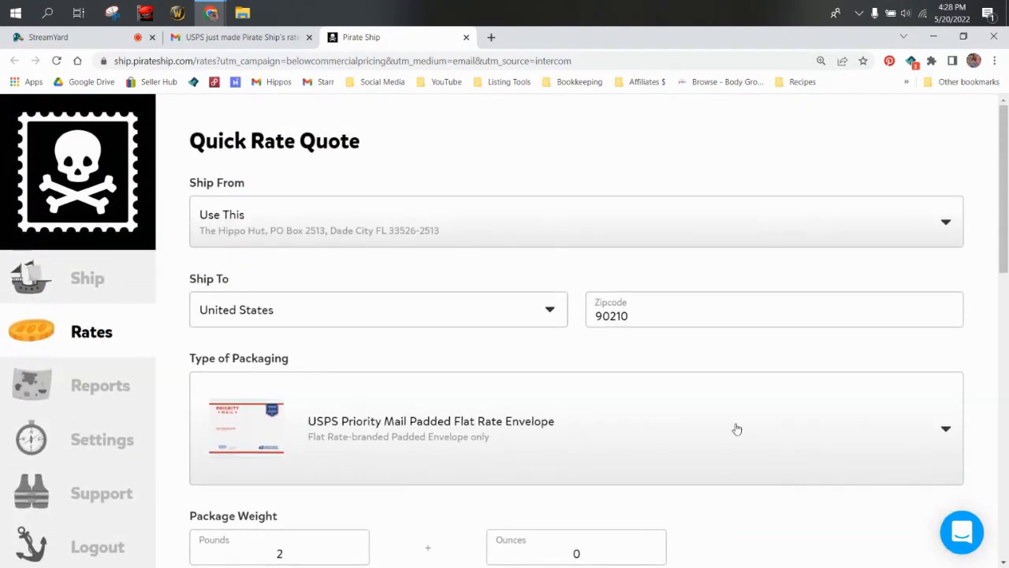
Change packaging to Box or Rigid Packaging sized 12 × 12 × 12 inches, keeping 2 lb.
click(738, 428)
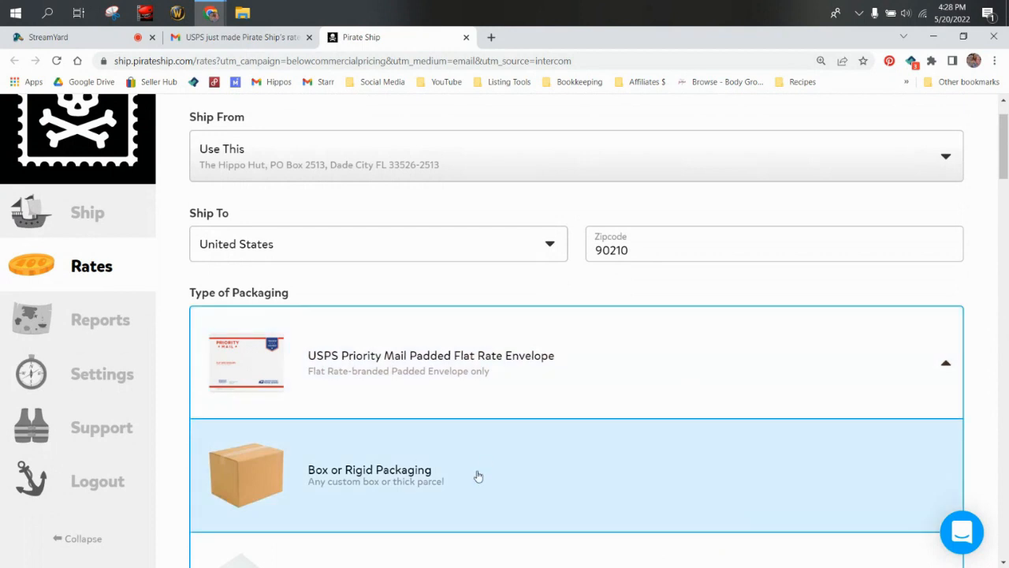
click(369, 473)
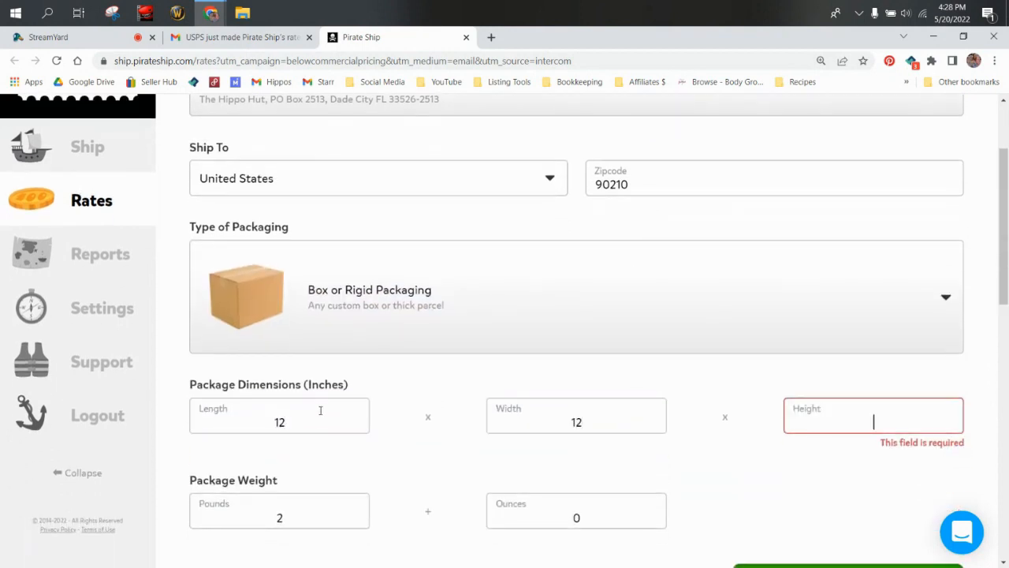
text(12)
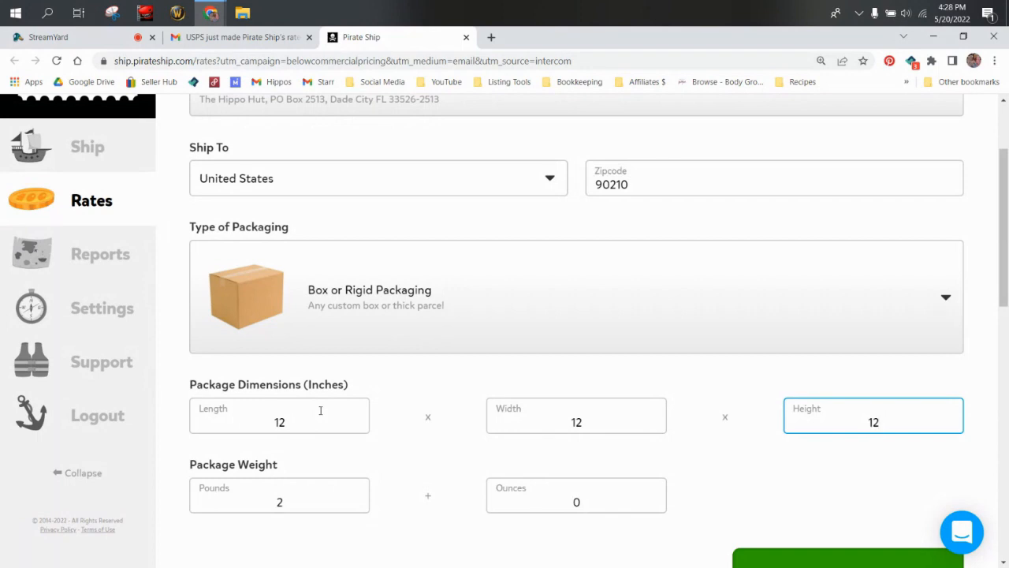
click(873, 423)
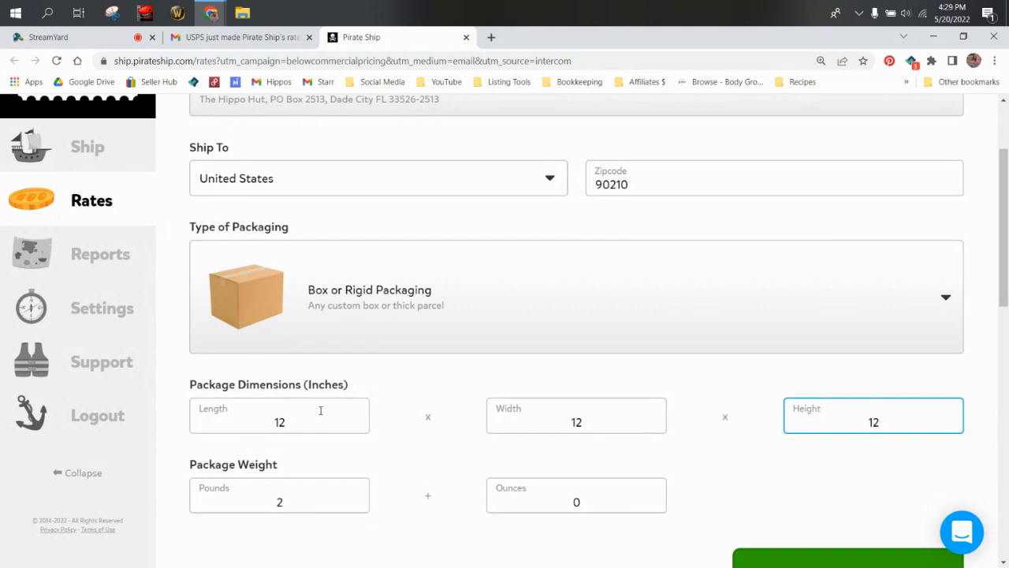
scroll(down, 3)
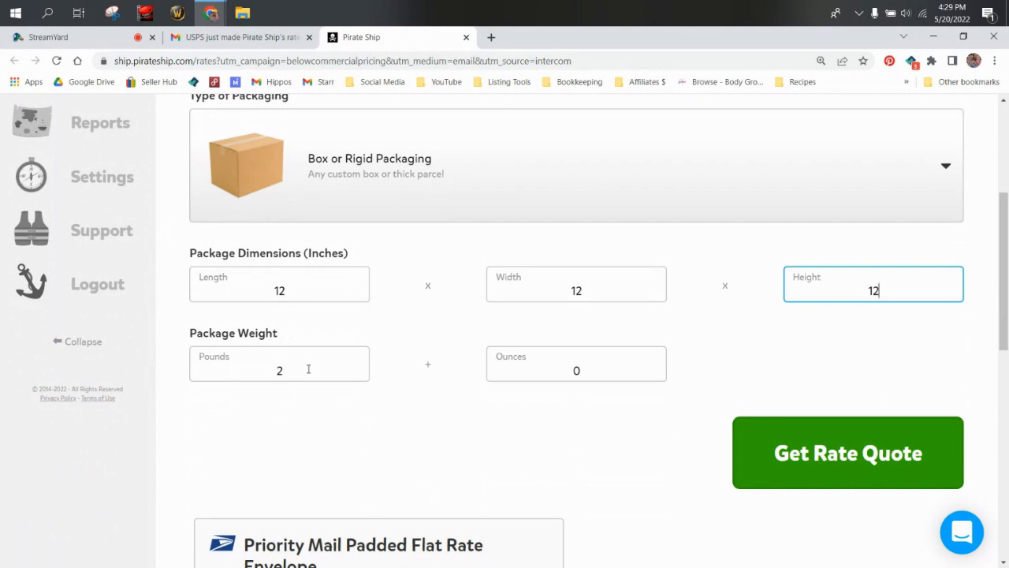
scroll(down, 3)
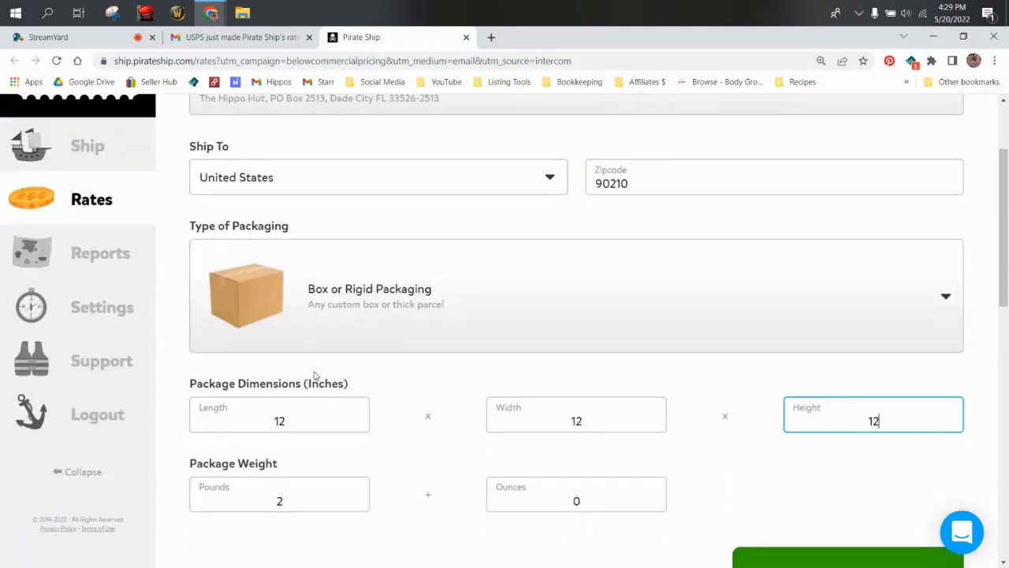
scroll(down, 3)
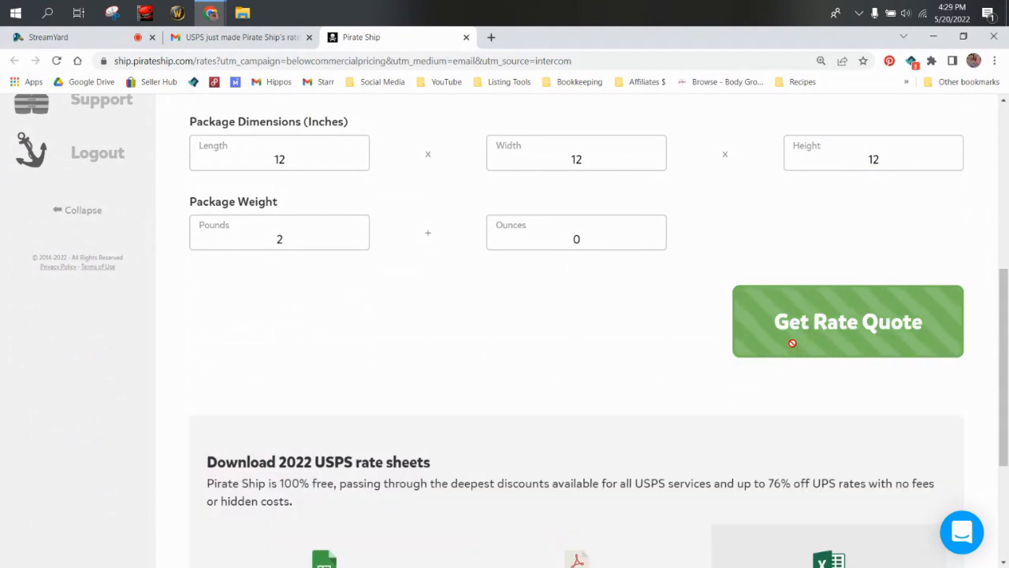
Retrieve rates for the 12-inch box: Parcel Select Ground $10.85, UPS Ground $11.35.
click(848, 321)
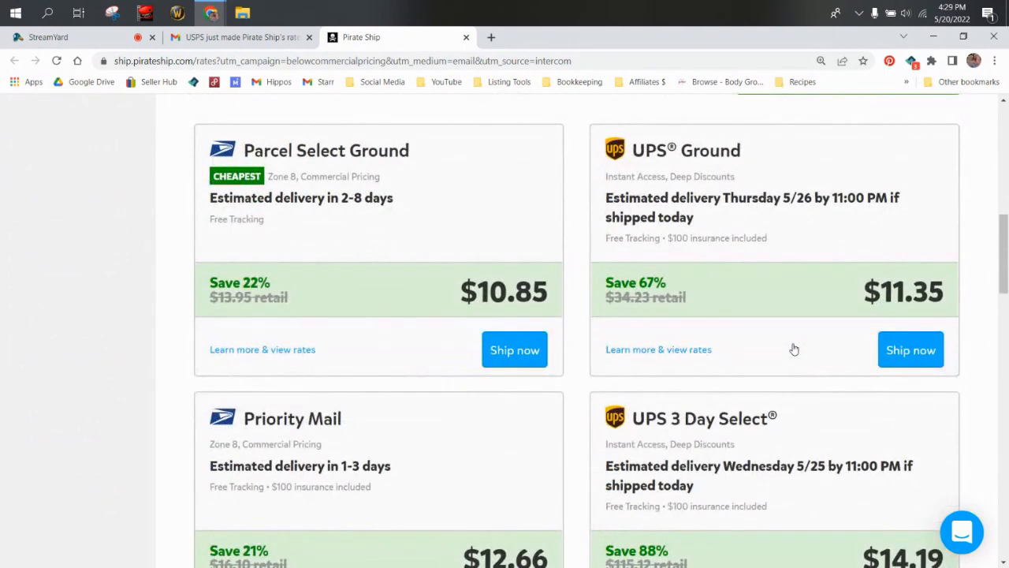
scroll(down, 3)
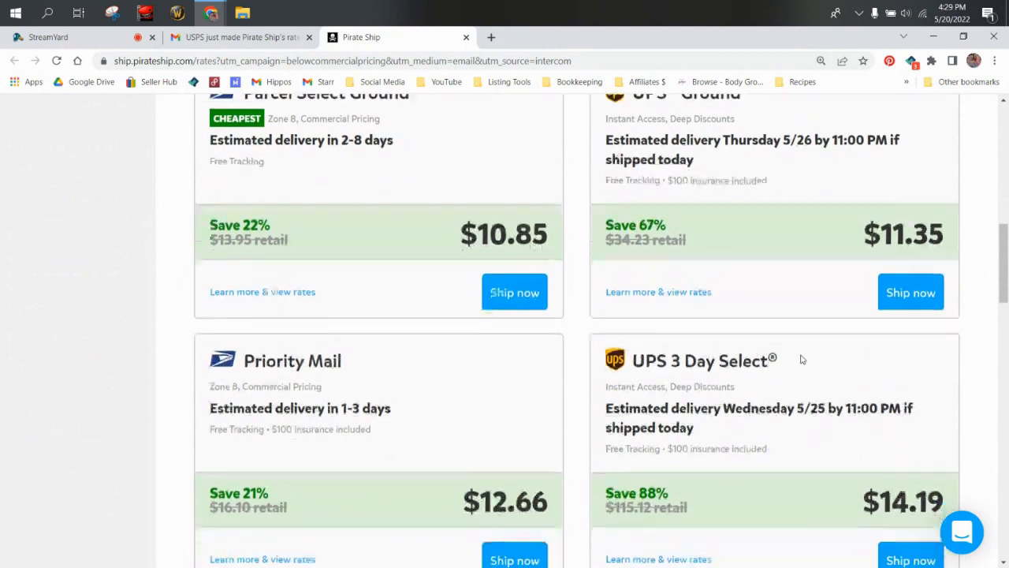
scroll(down, 3)
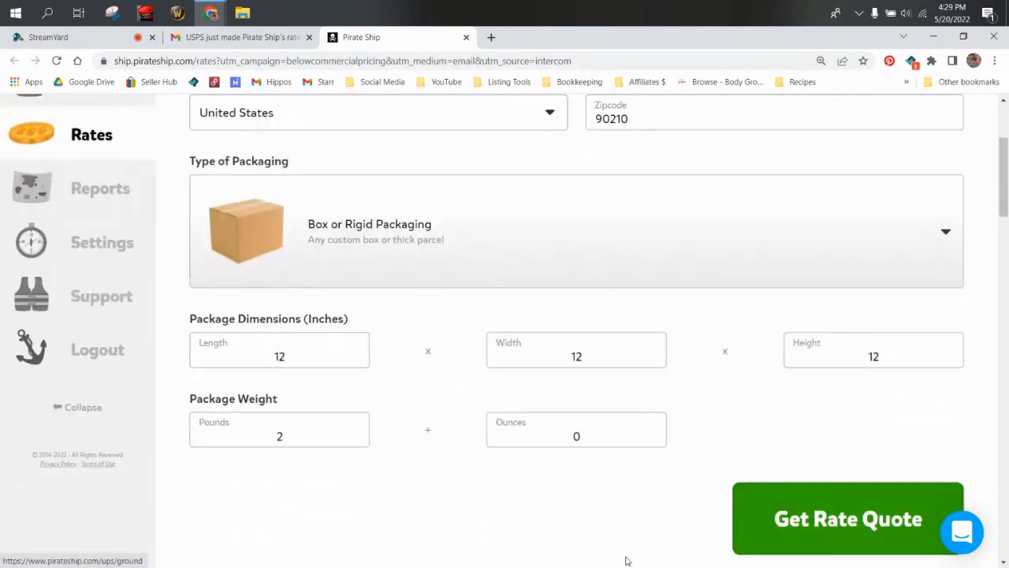
mouse_move(645, 530)
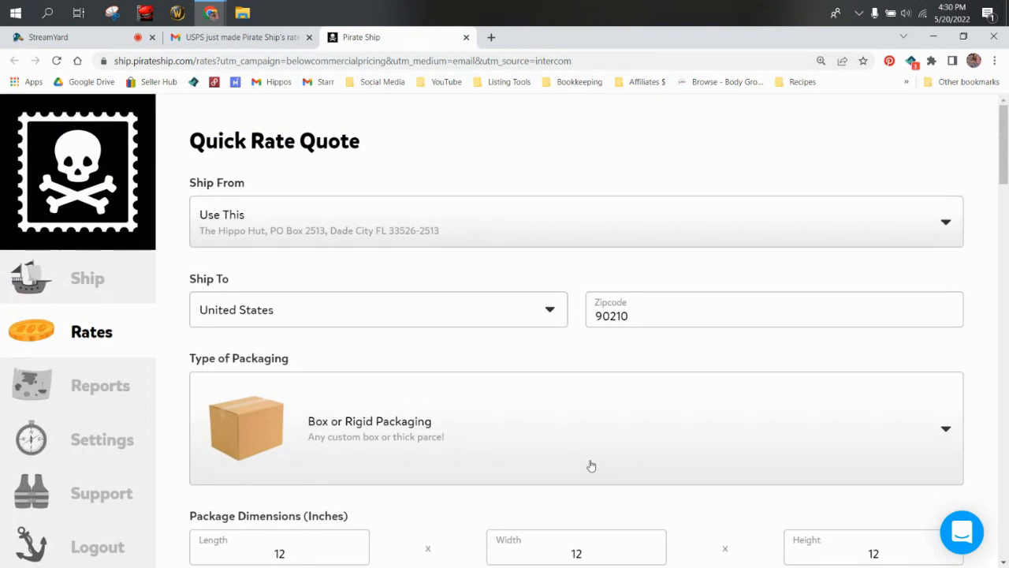
mouse_move(577, 429)
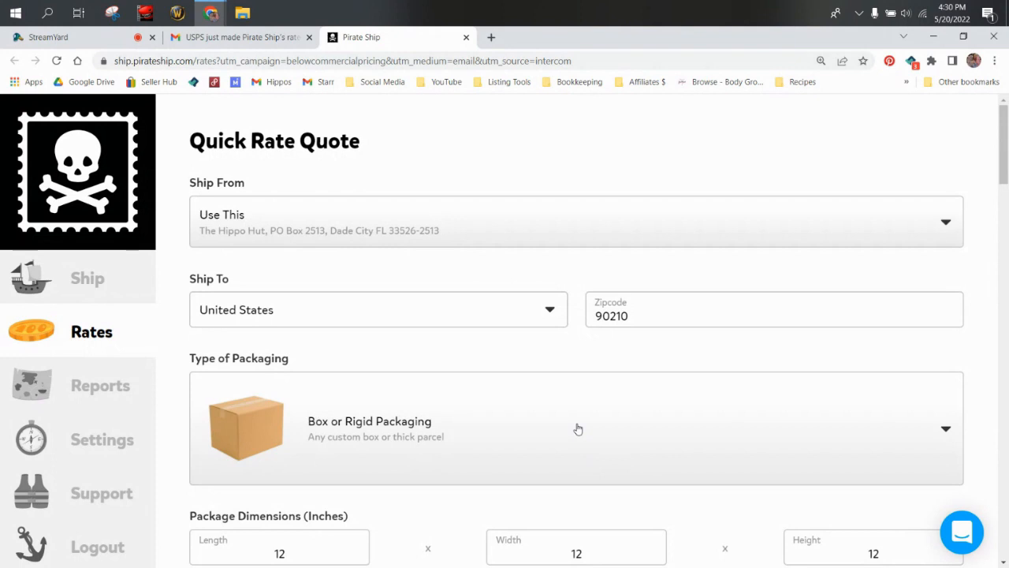